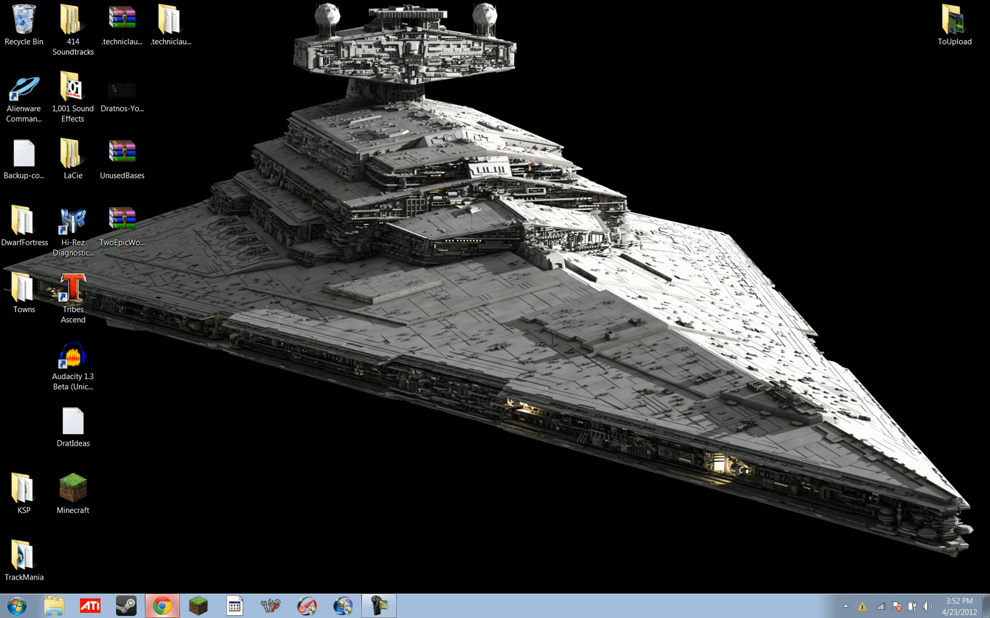
- Bring up technicpack.net in Chrome and scroll the home page
left_click(164, 614)
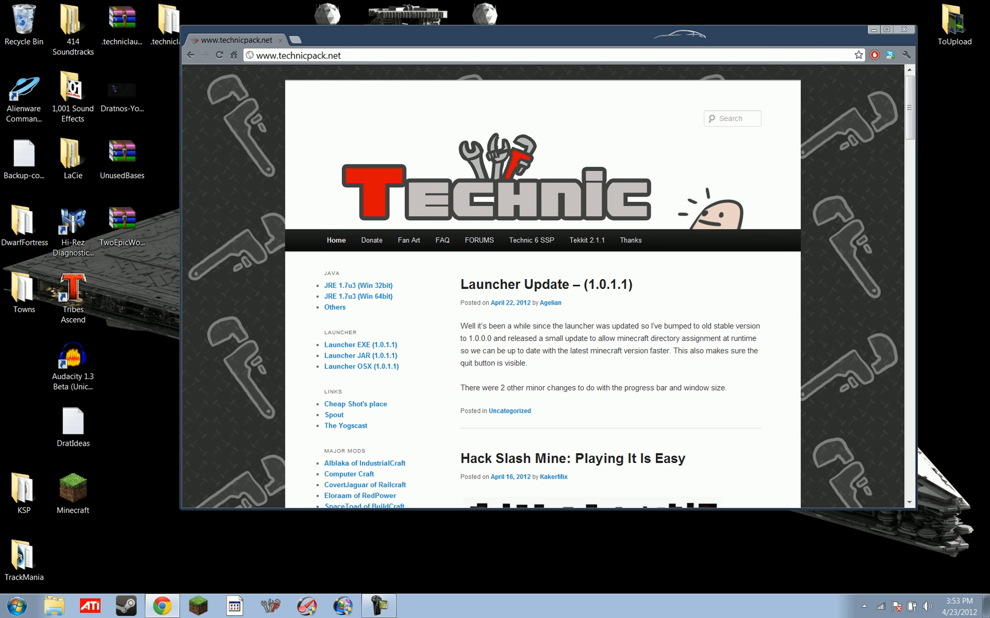
left_click(287, 60)
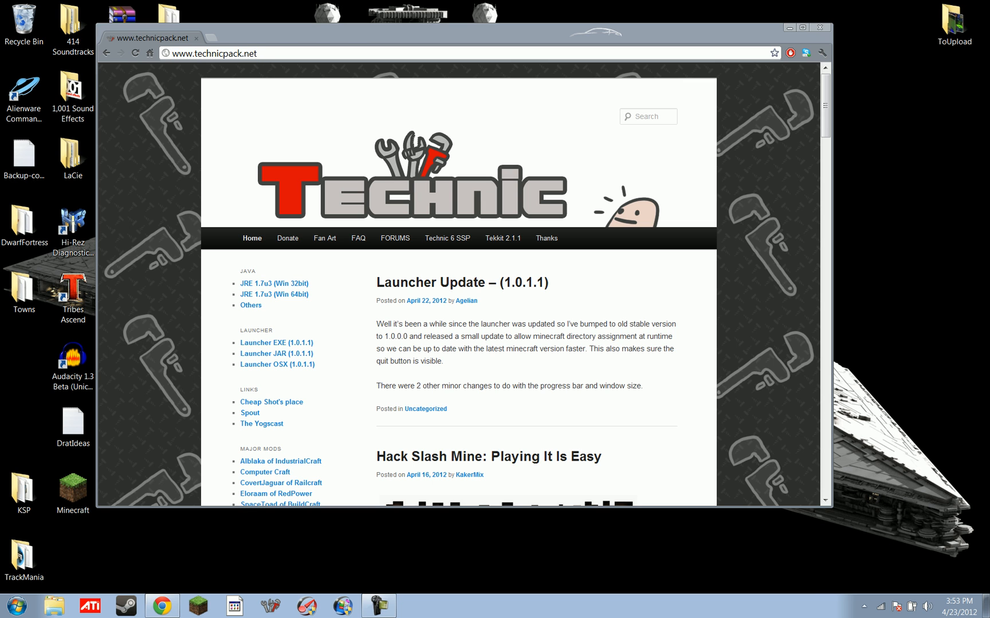
scroll("down", 3)
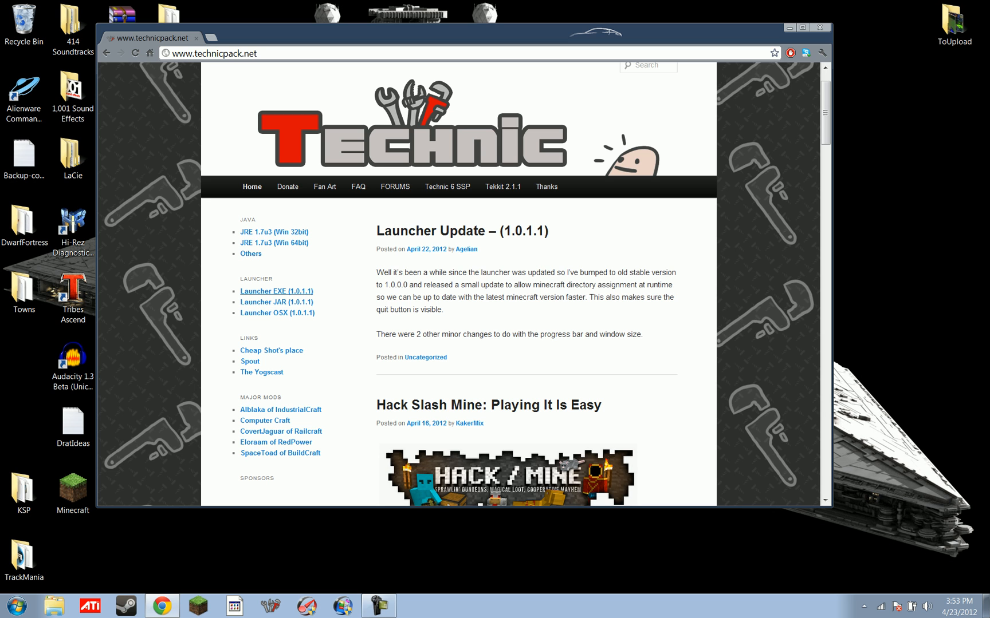
mouse_move(276, 302)
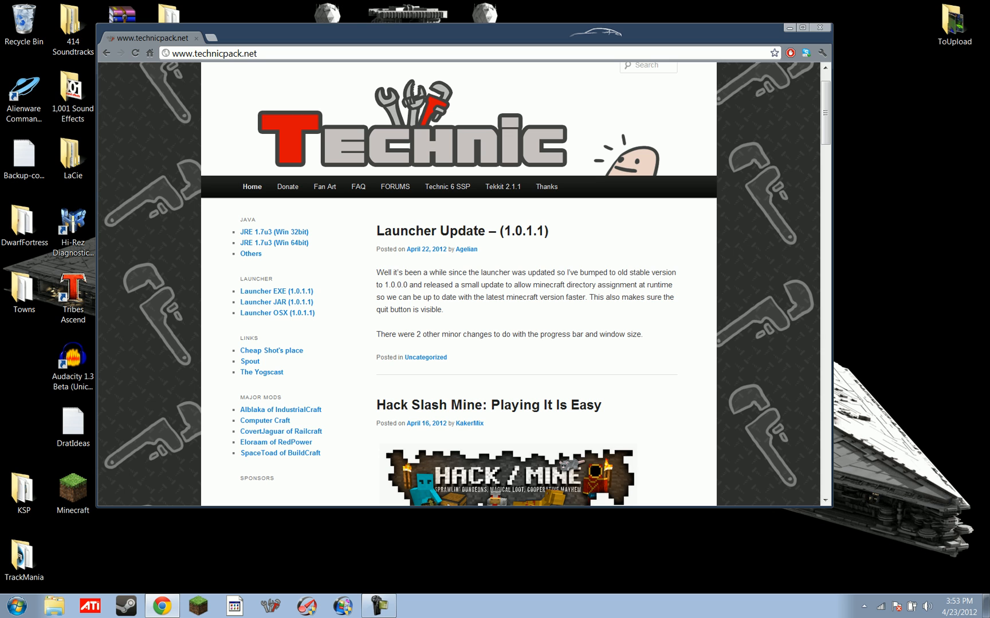
- Download the Launcher EXE (1.0.1.1) and run TechnicLauncher.exe
left_click(276, 291)
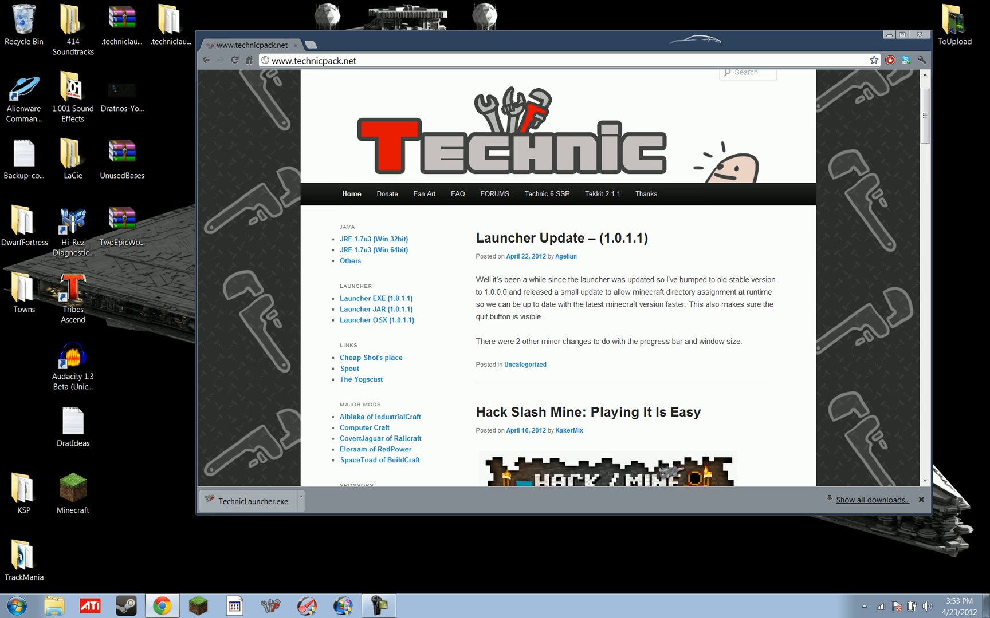
left_click(250, 501)
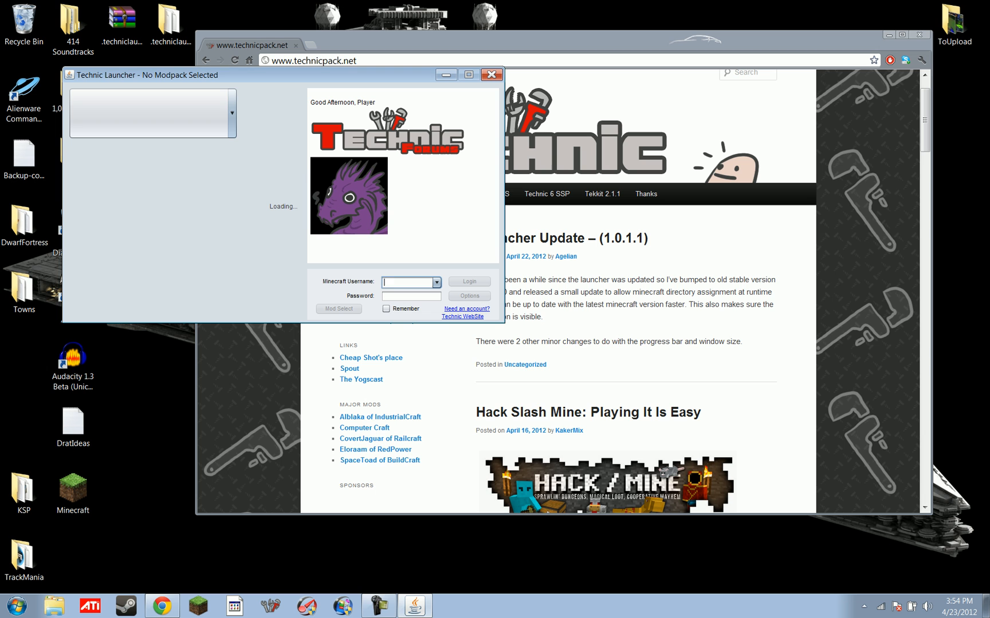
- Choose the Technic modpack, enter credentials and log in to start installation
left_click(232, 112)
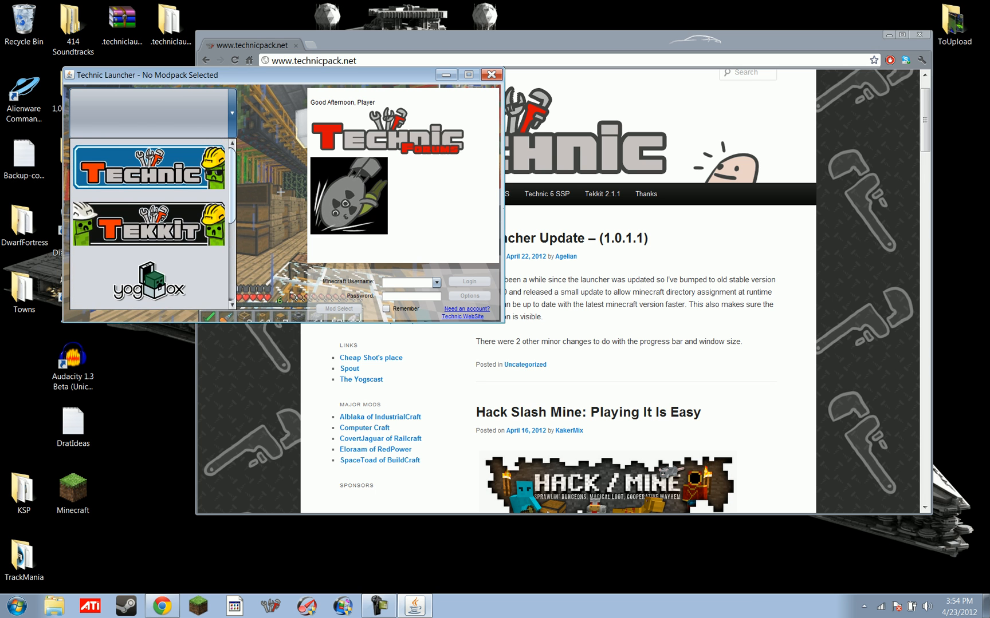
left_click(148, 176)
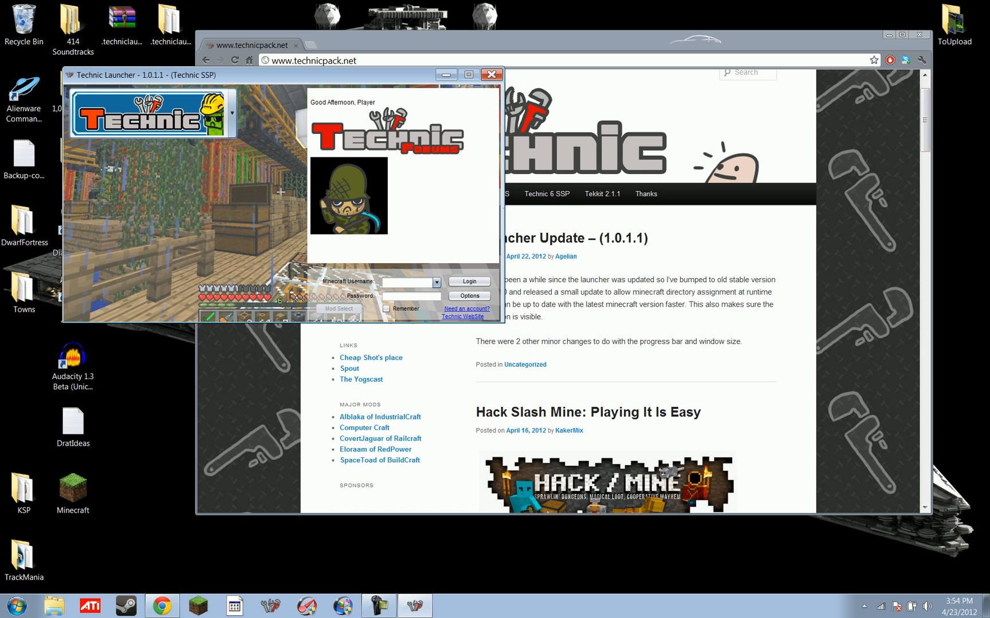
type("bluetwyst")
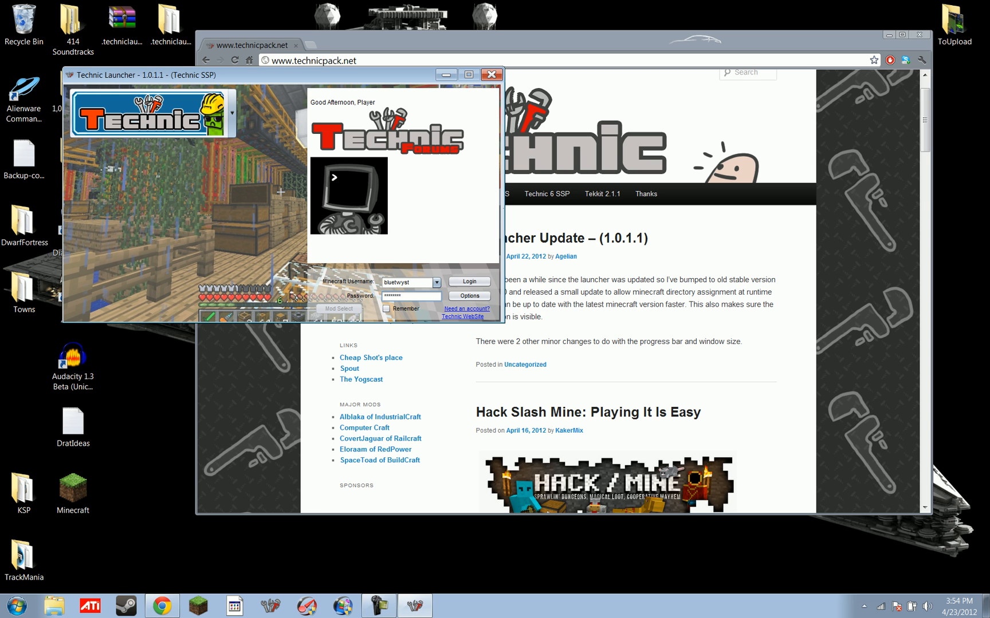
left_click(469, 281)
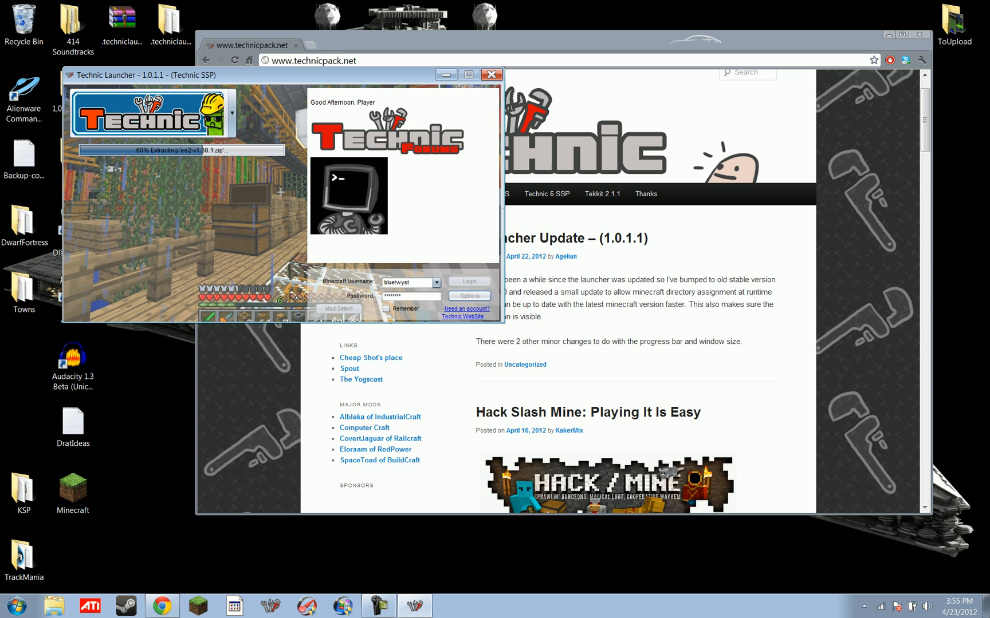
- Browse to %appdata% in Explorer and enter the .techniclauncher folder
left_click(11, 604)
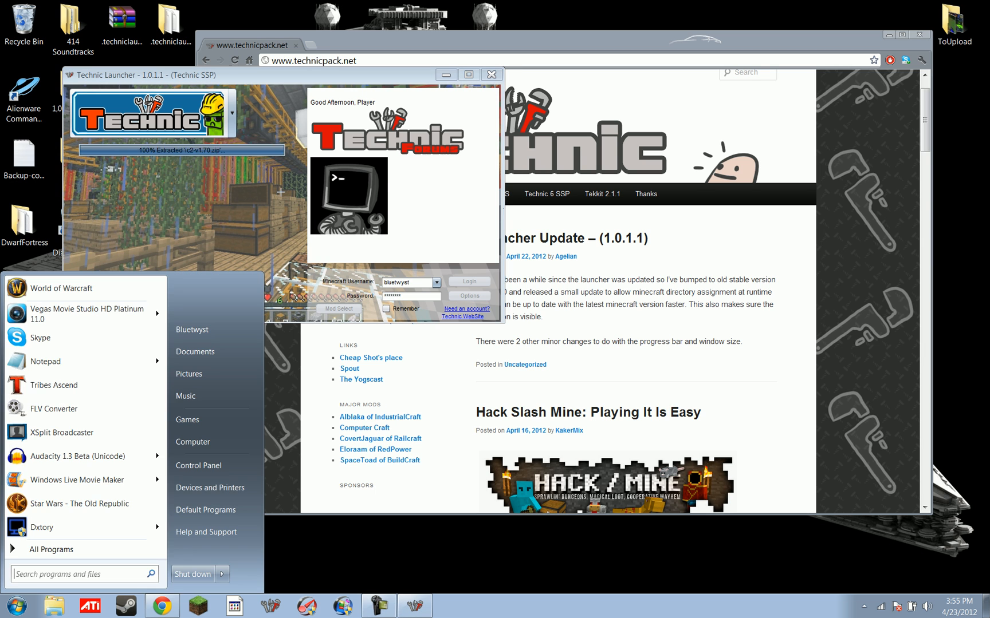
type("%appdata%")
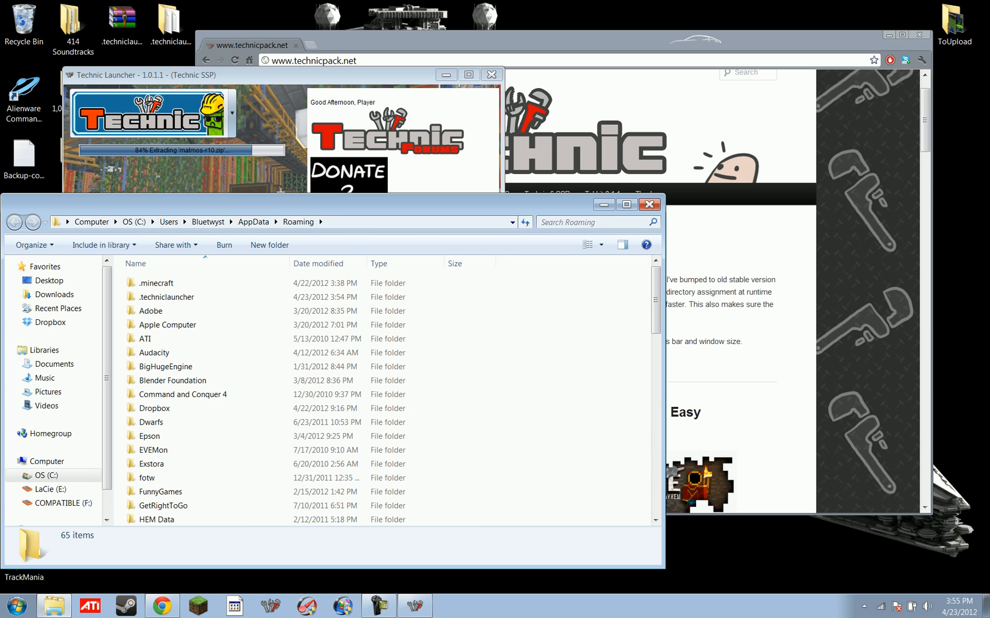
left_click(154, 407)
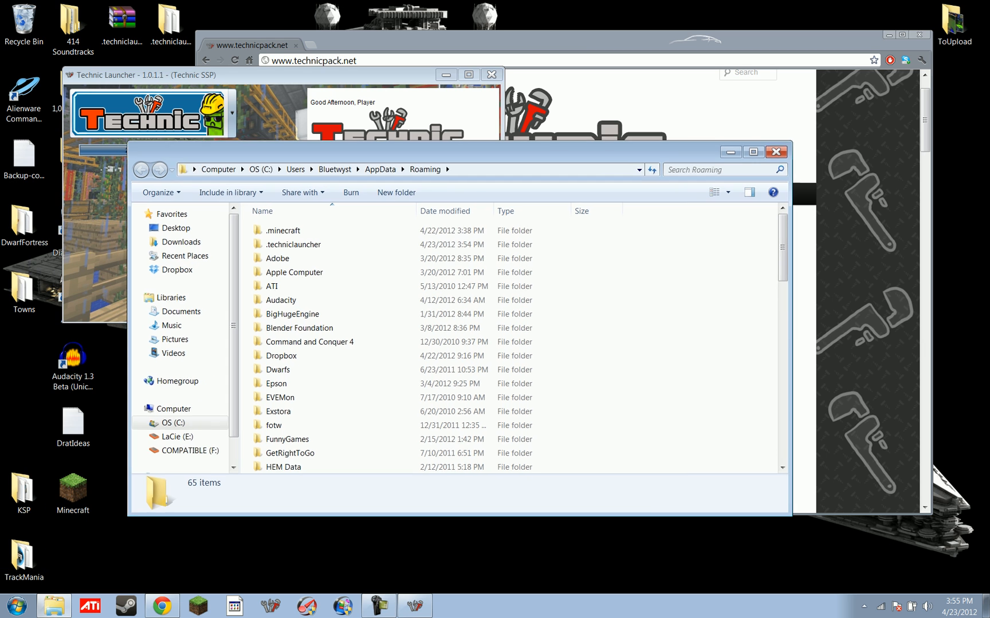
left_click(284, 230)
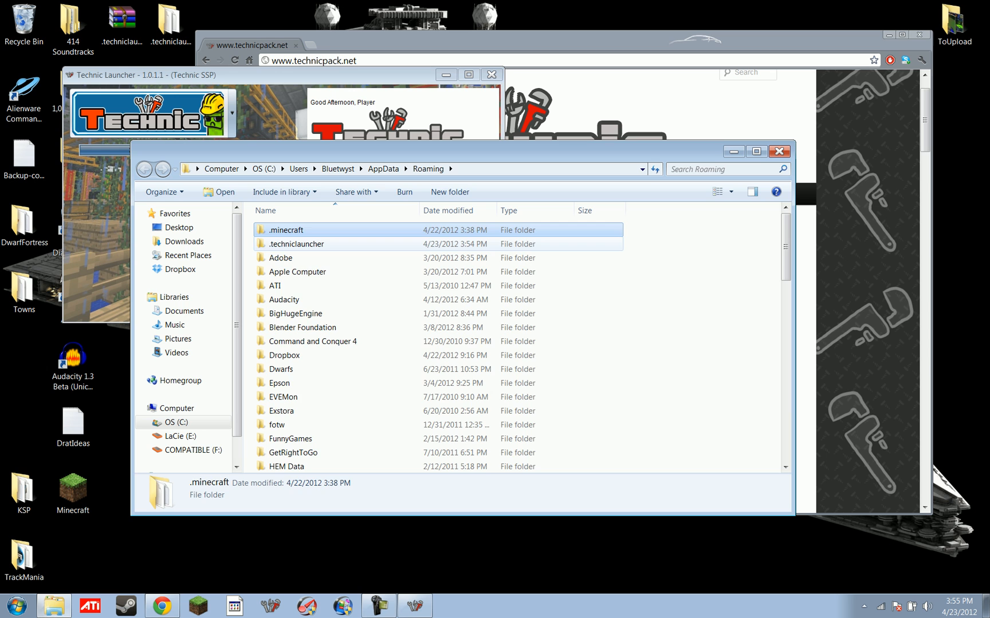
double_click(296, 244)
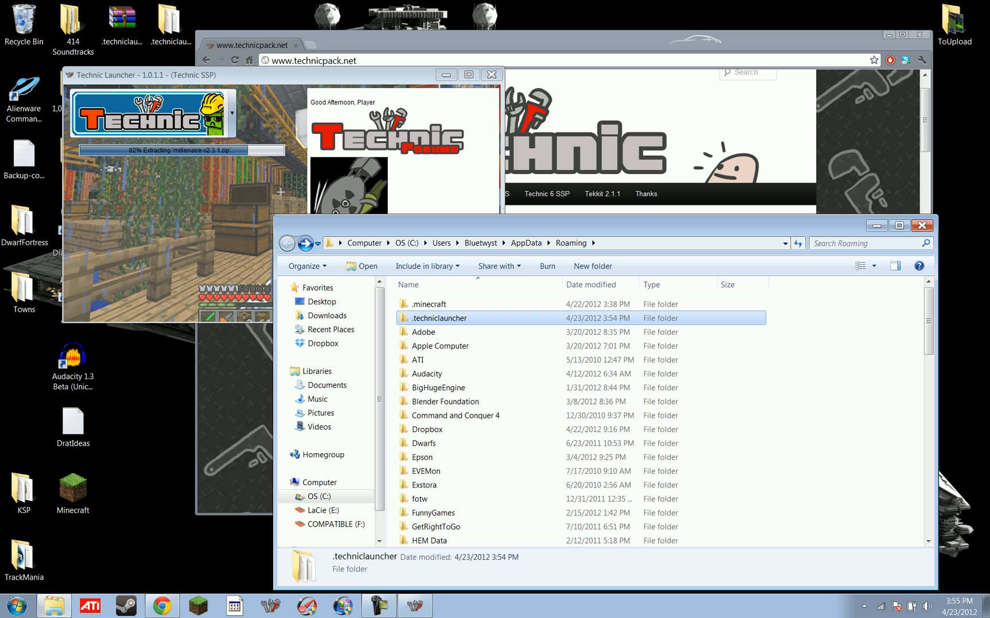
double_click(428, 305)
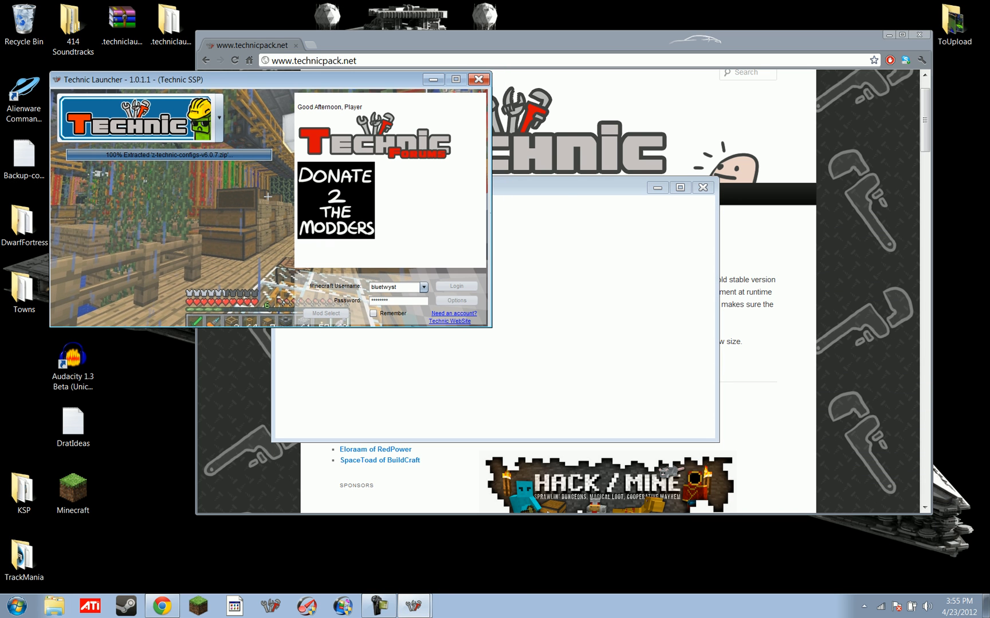
- Launch the Technic SSP game from the launcher, then close its window
left_click(456, 287)
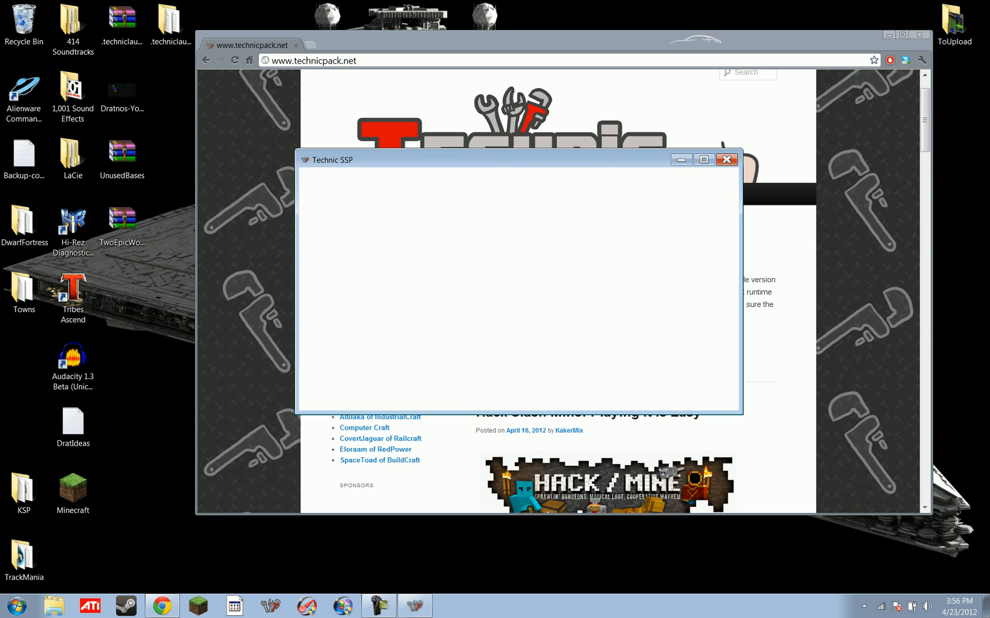
left_click(726, 160)
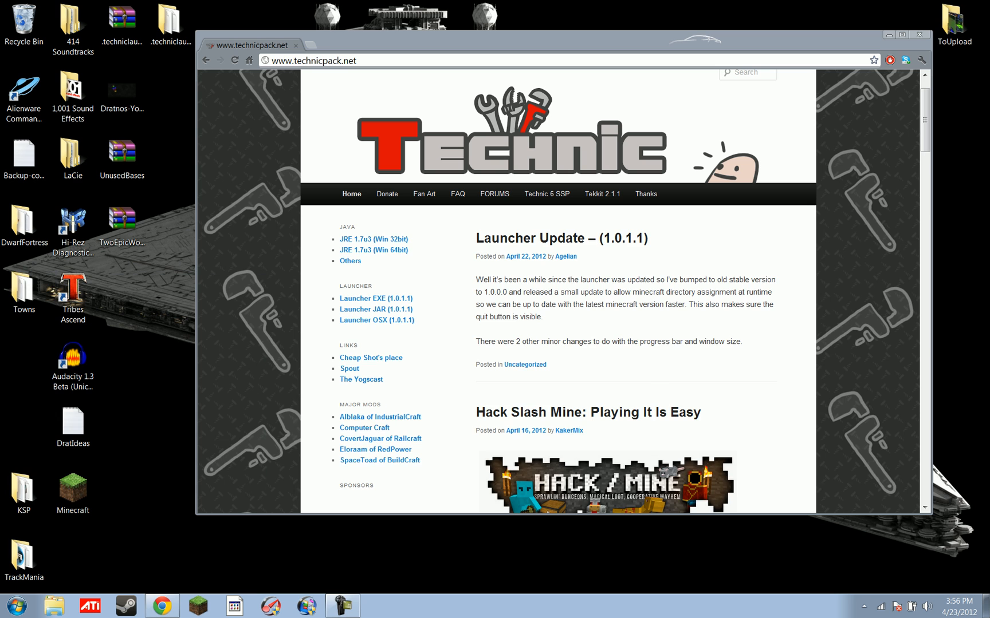
- Move TechnicLauncher from Downloads to the desktop and relaunch it from there
left_click(57, 602)
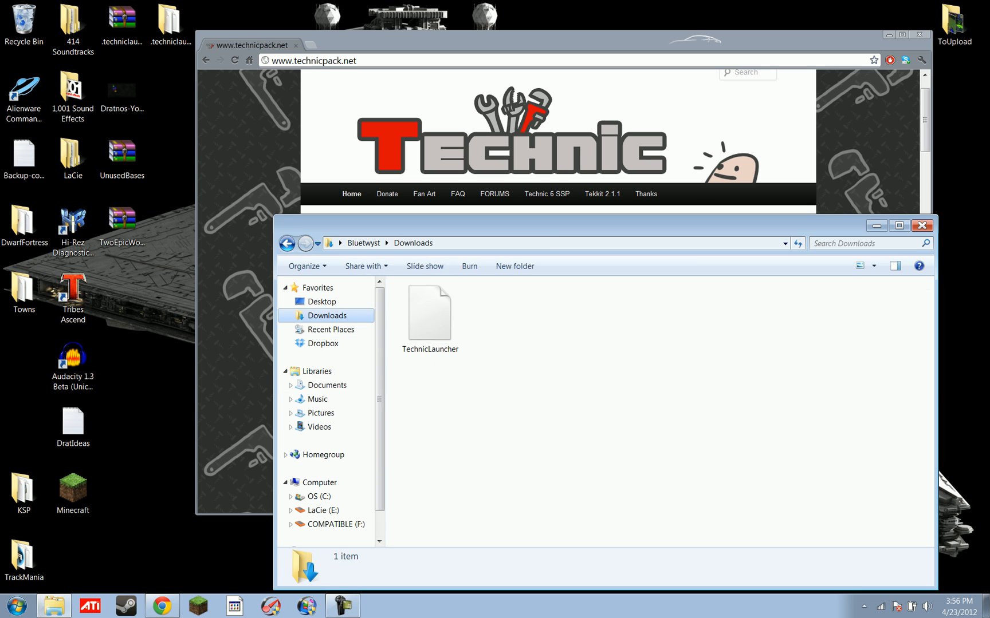
left_click_drag(430, 312, 171, 297)
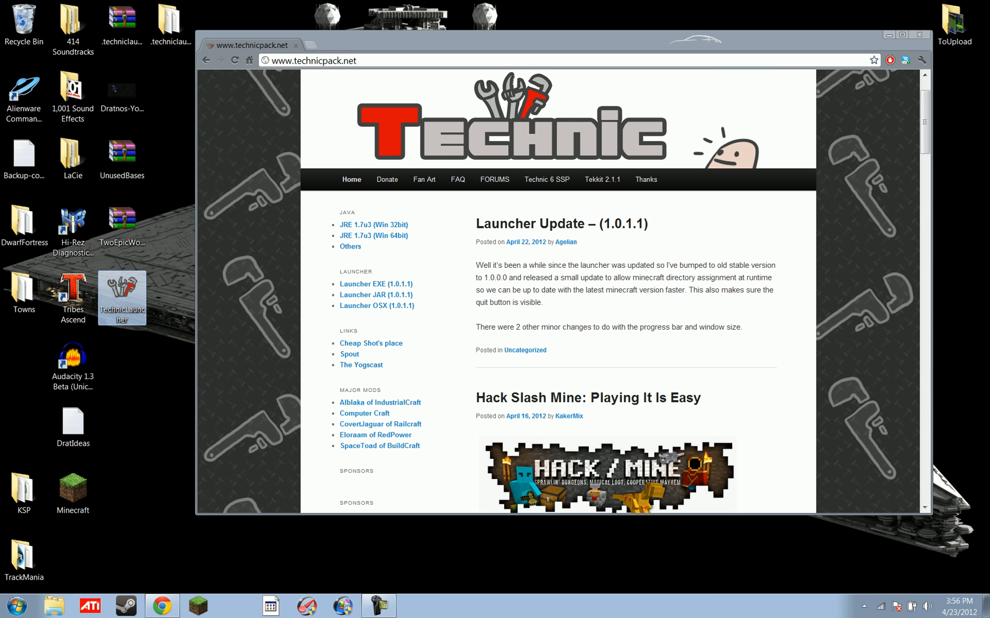
double_click(122, 295)
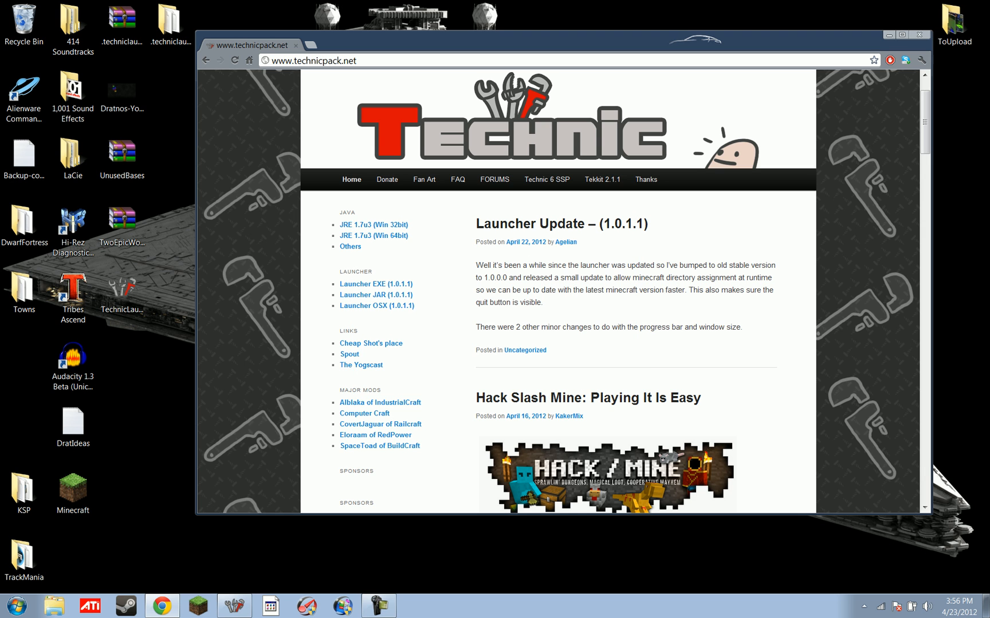
left_click(122, 154)
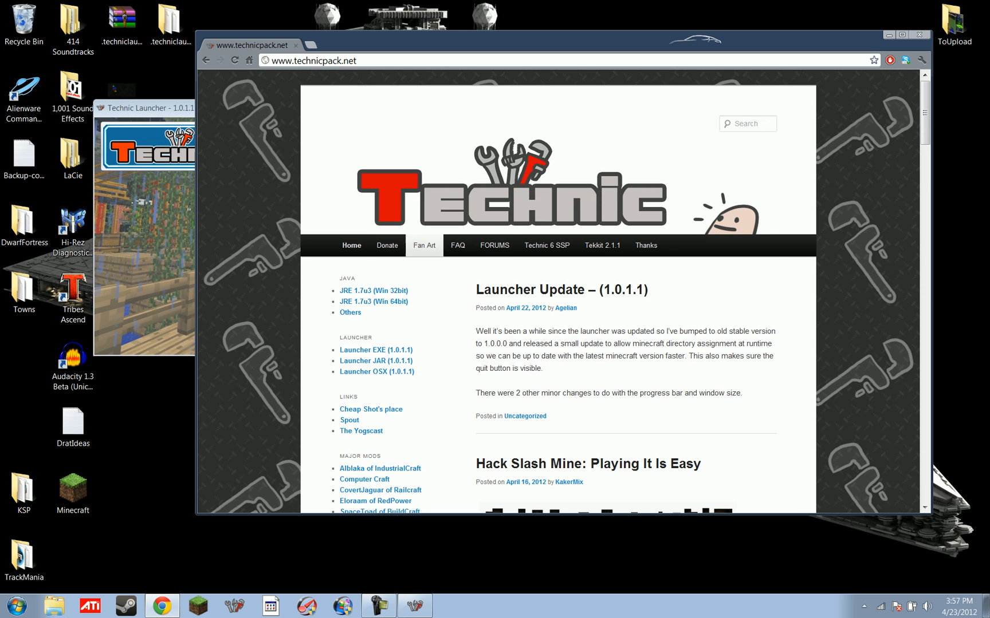
left_click(457, 245)
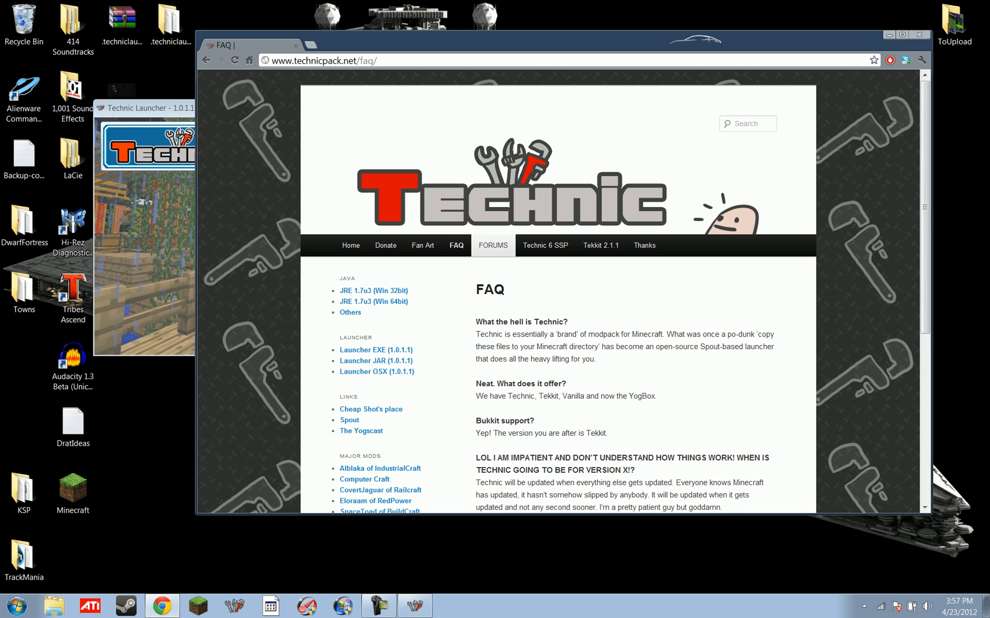
left_click(492, 245)
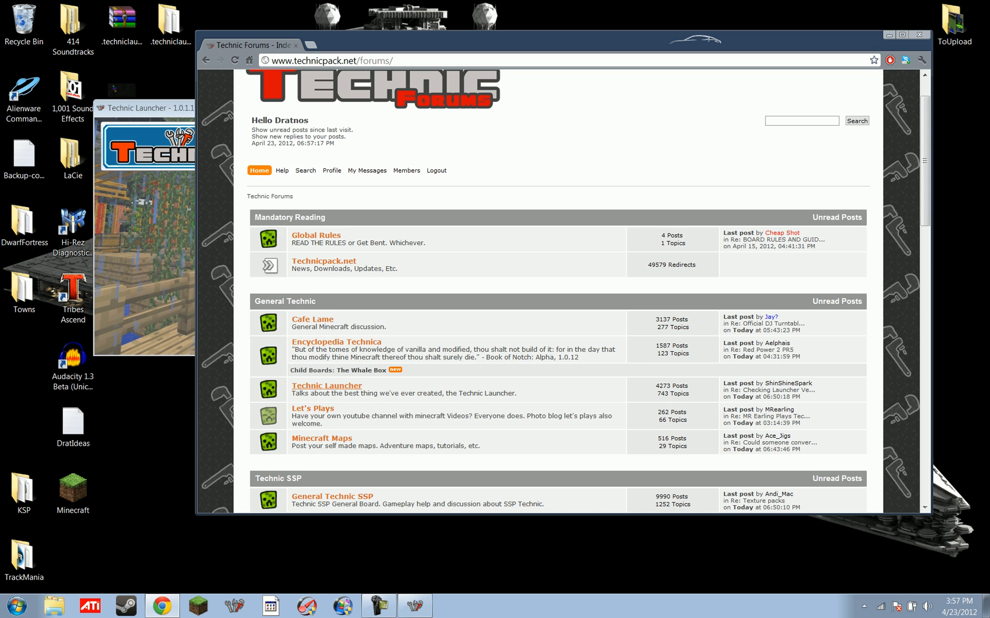
left_click(326, 386)
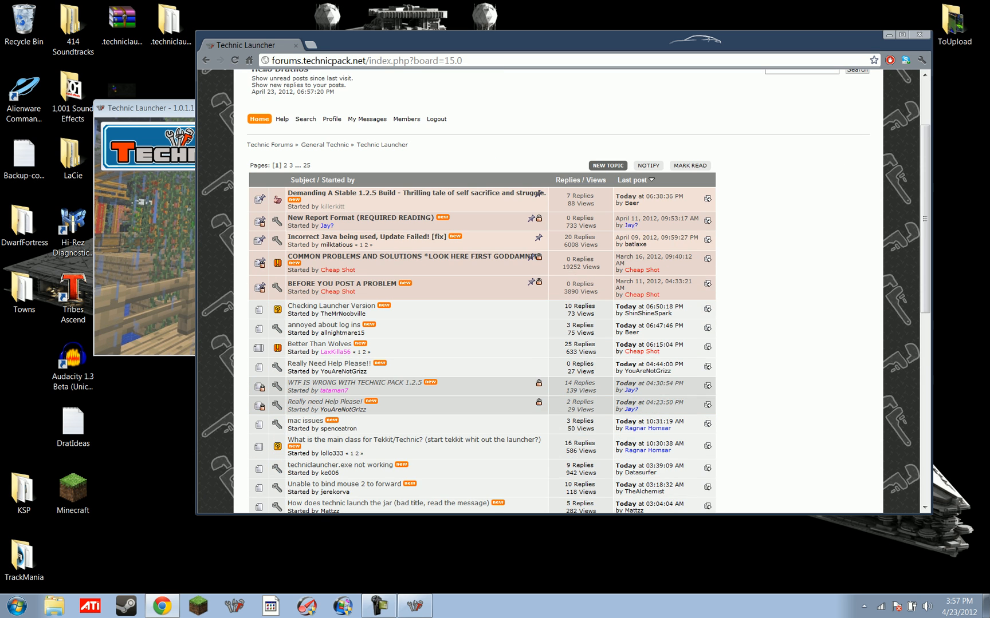
scroll("down", 3)
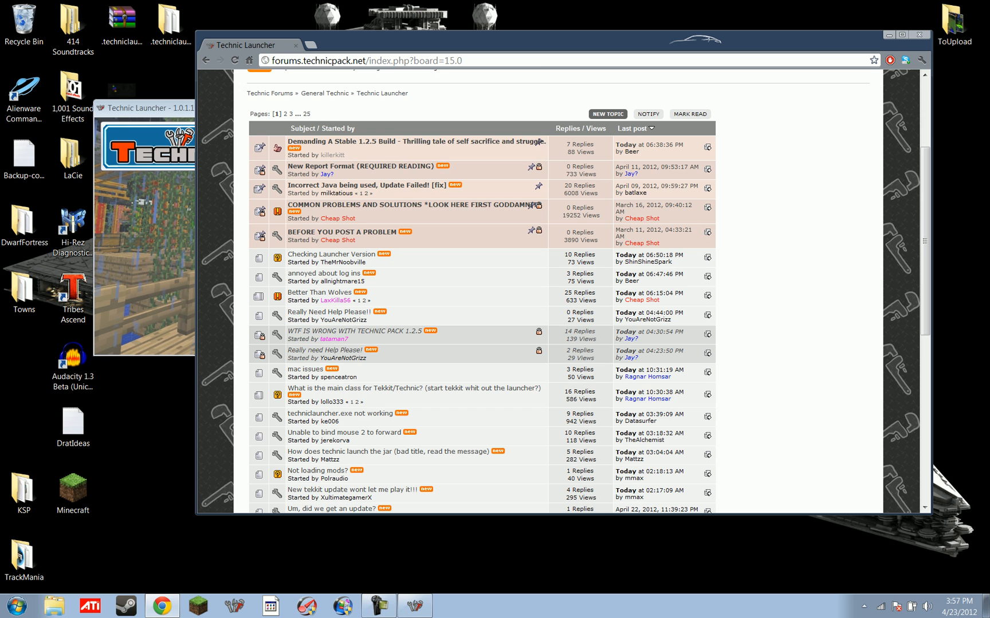
scroll("up", 3)
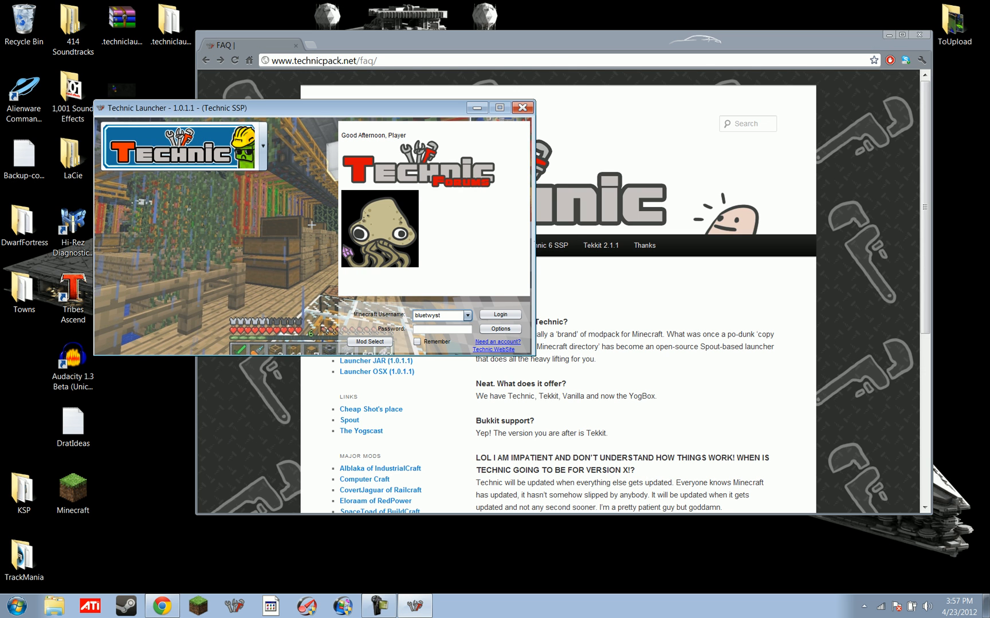
- Switch to the Vanilla modpack and set 'Always use development builds'
left_click(259, 146)
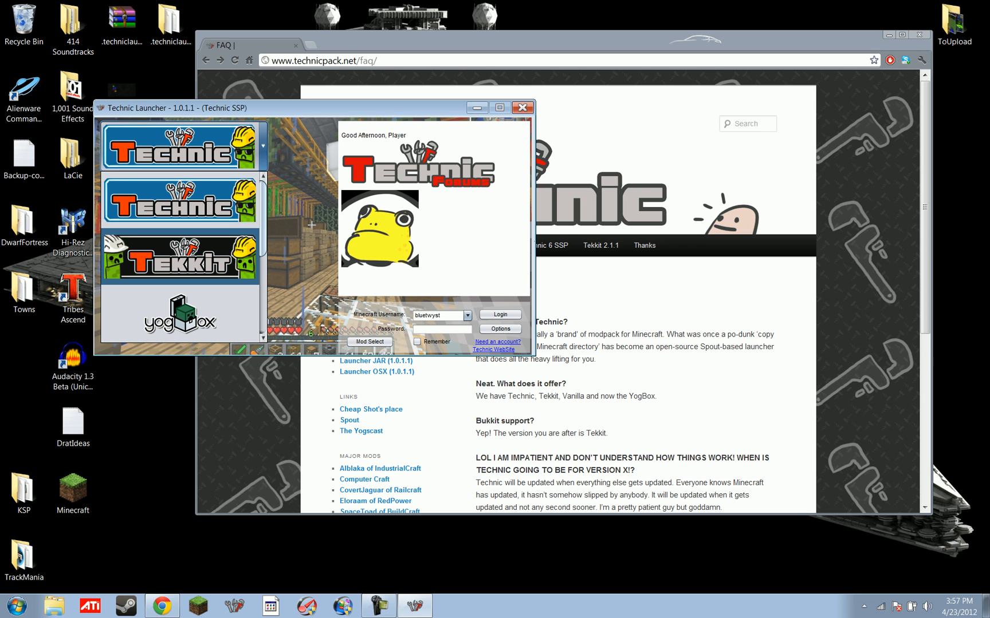
left_click(179, 258)
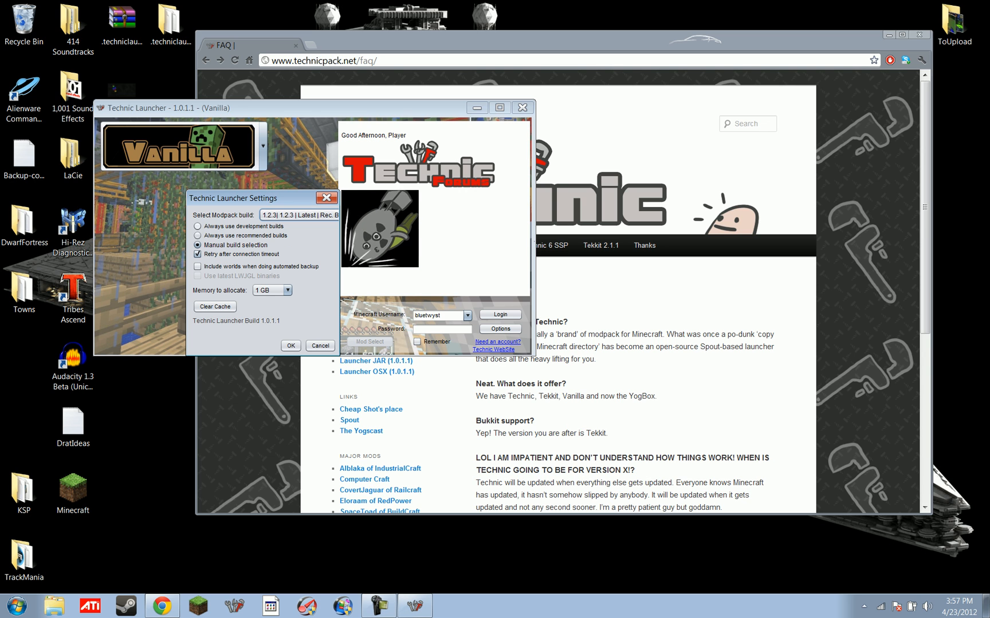
left_click(197, 227)
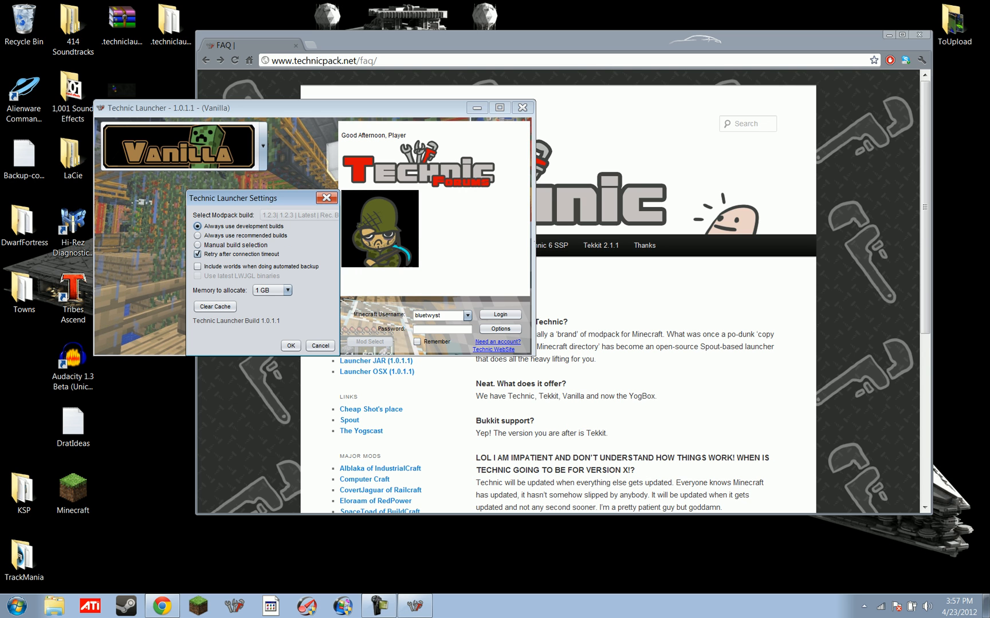
left_click(291, 346)
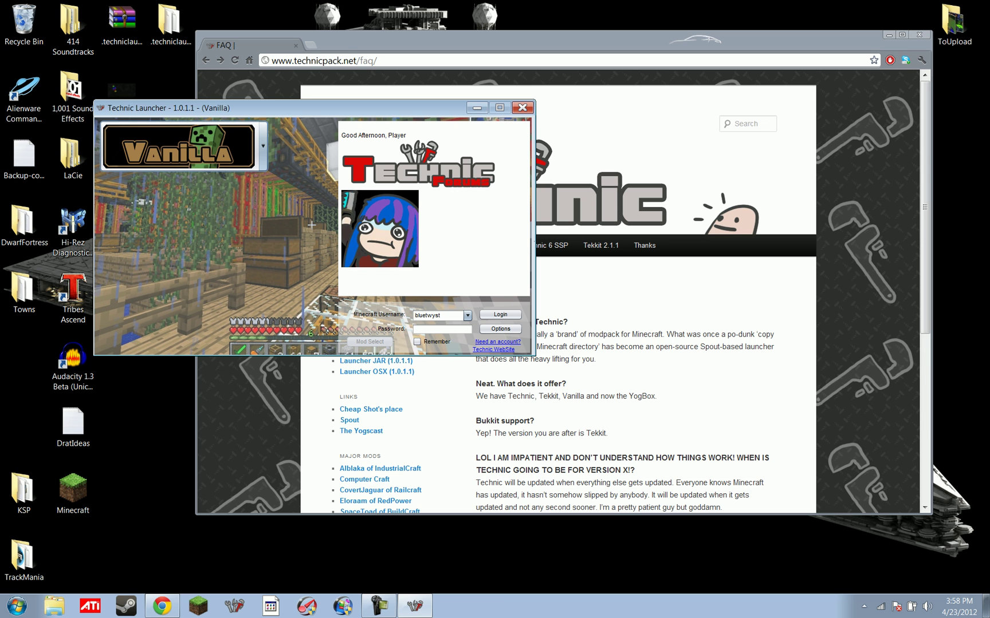
left_click(261, 146)
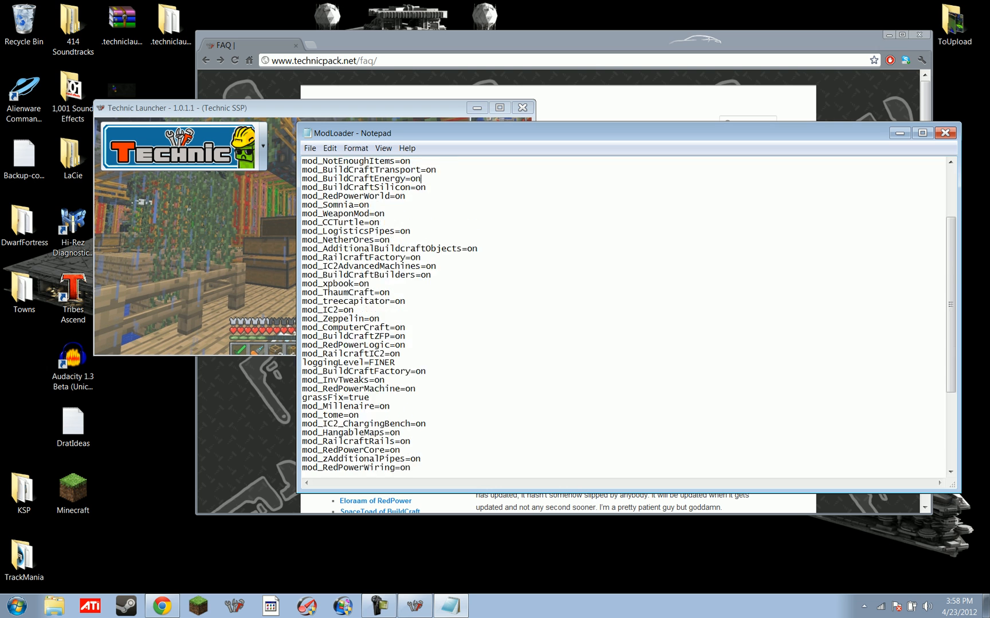
- Change a mod's value to off in ModLoader.cfg
scroll("down", 3)
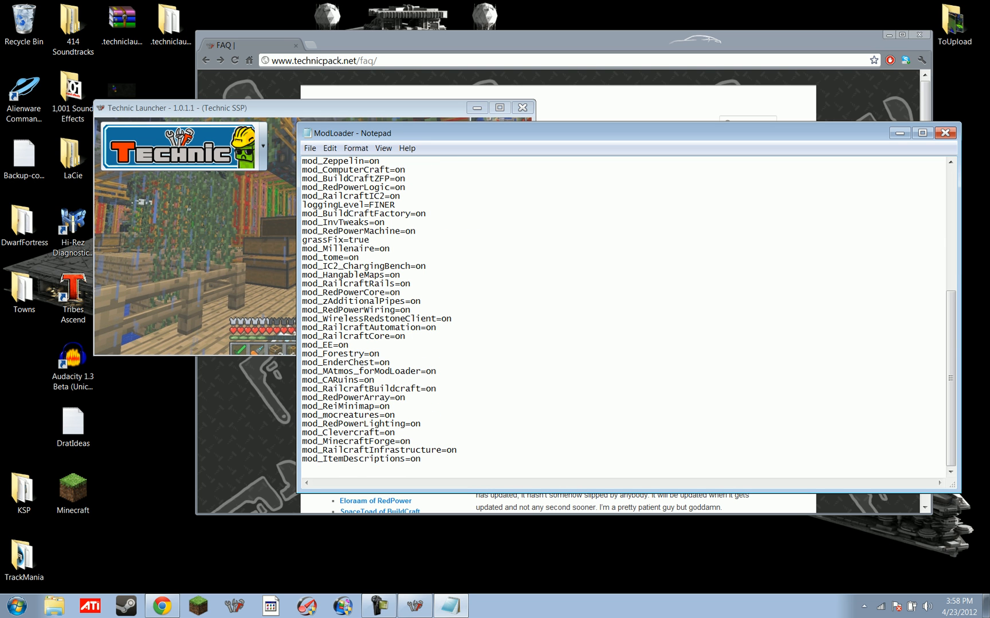
type("off")
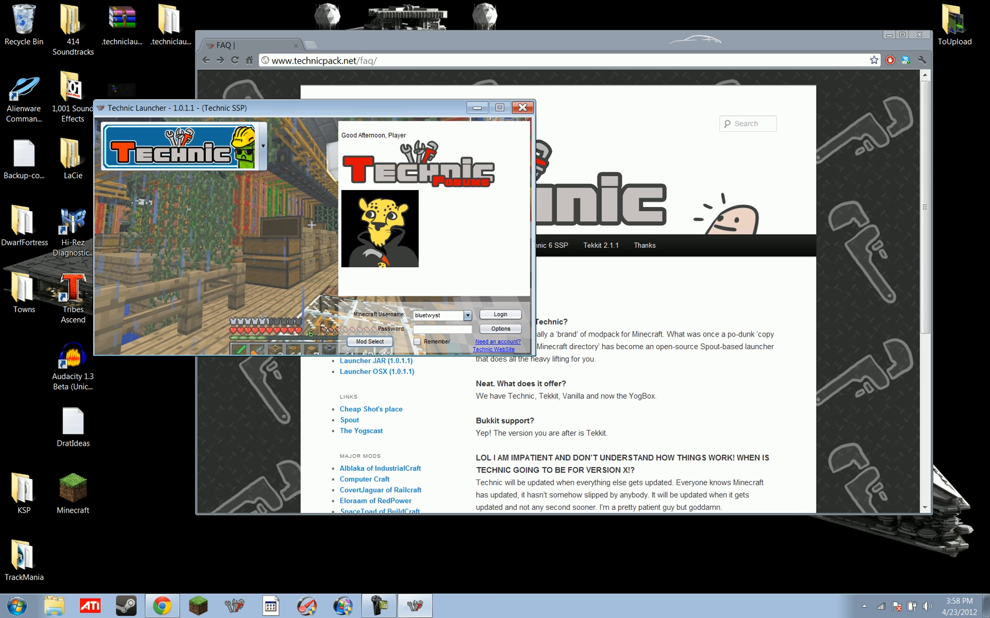
- Manually pick build 6.0.7 | 1.1 | Rec. Build, then return to recommended builds
left_click(500, 328)
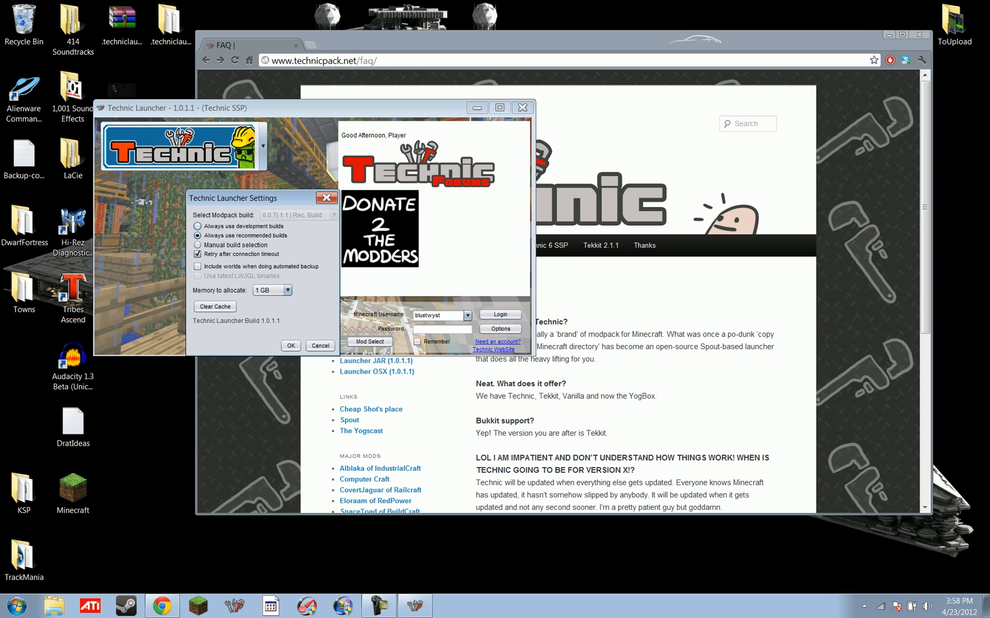
left_click(197, 245)
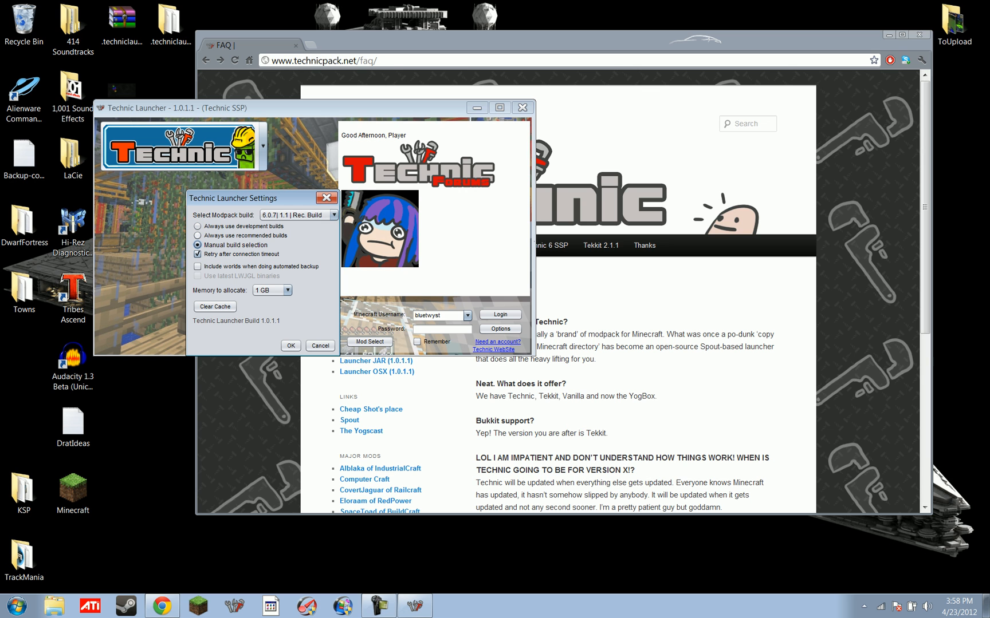
left_click(333, 215)
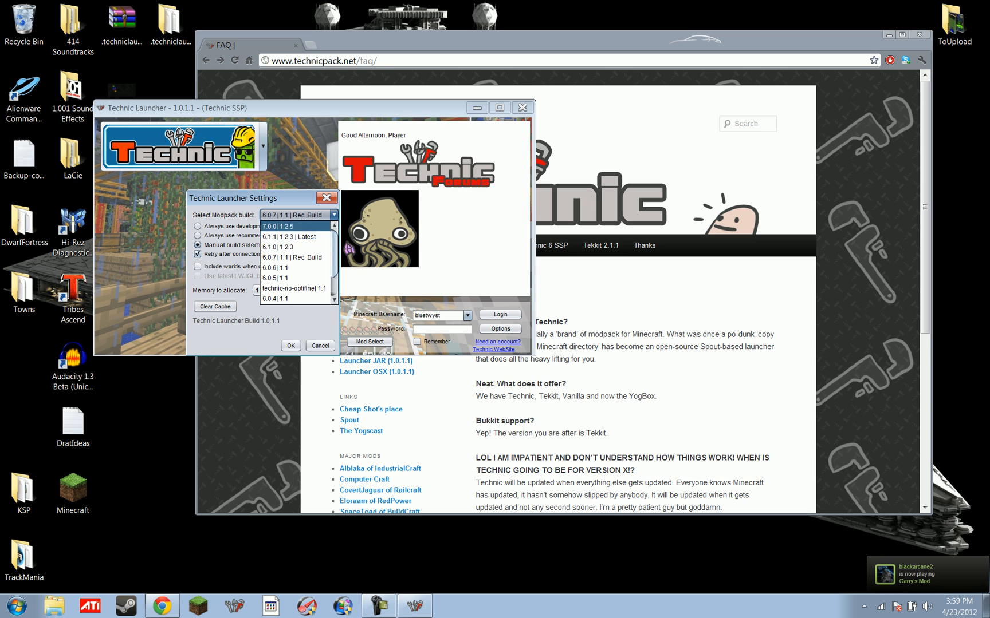
left_click(294, 257)
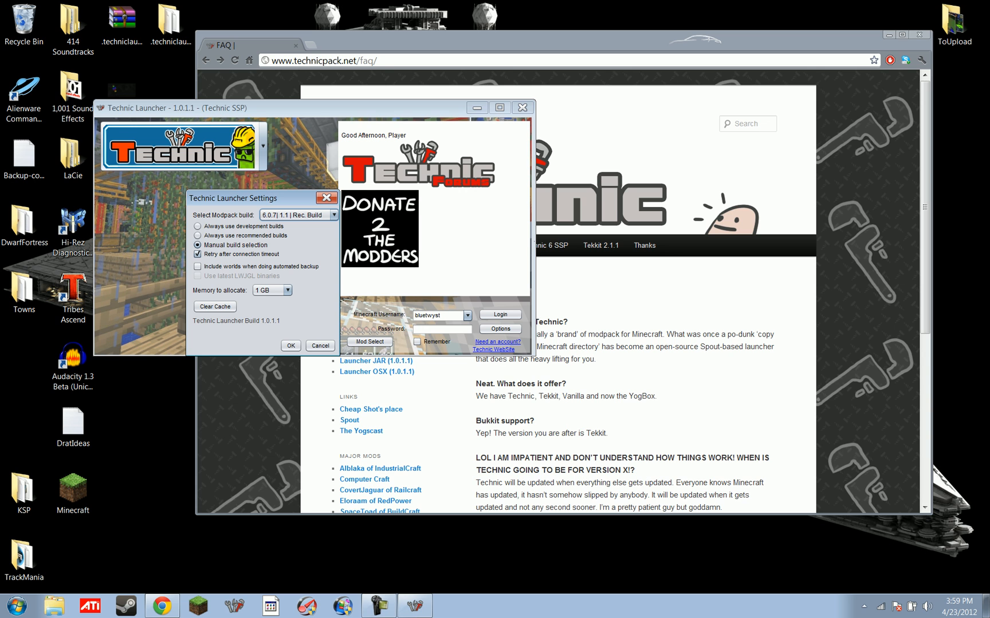
left_click(198, 236)
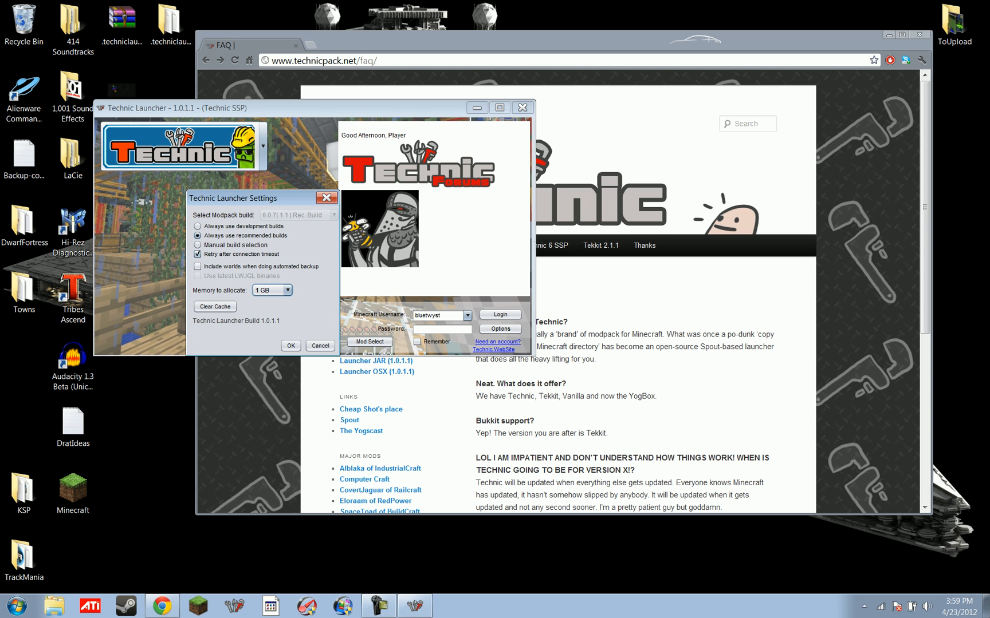
- Set Memory to allocate to 4 GB
left_click(287, 289)
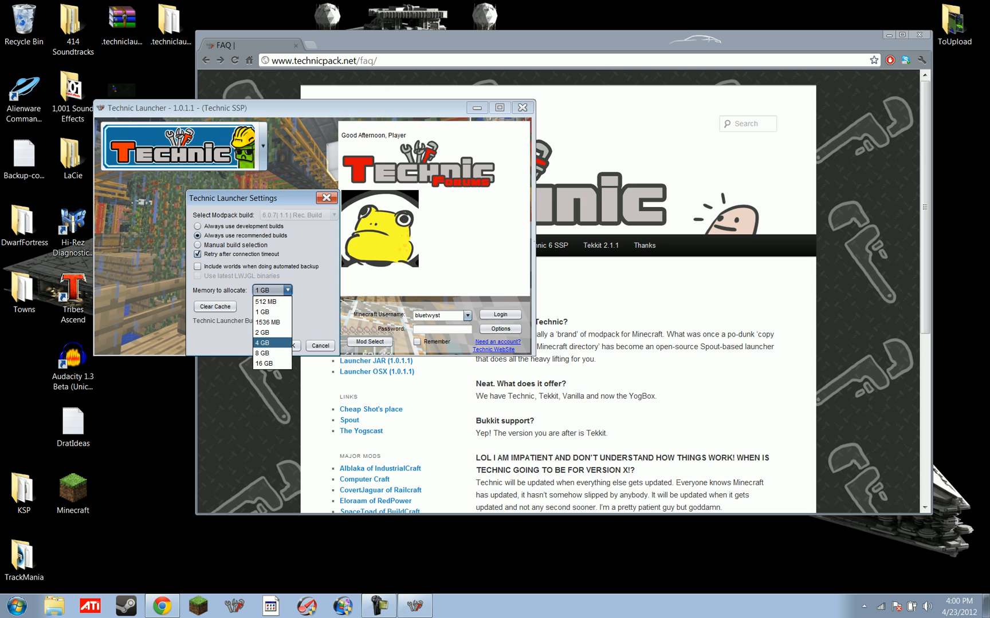
left_click(263, 342)
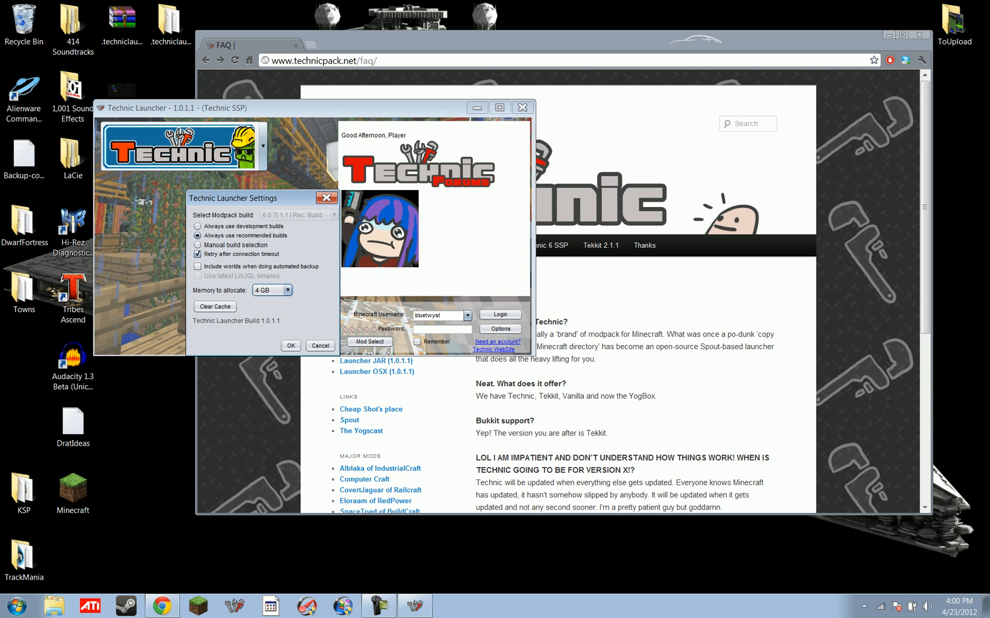
left_click(288, 291)
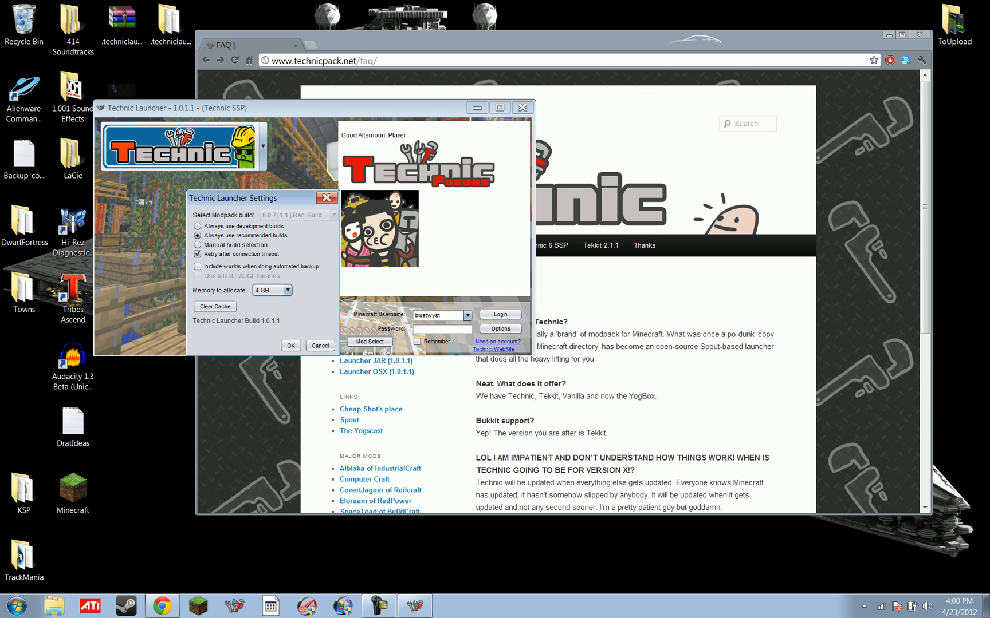
mouse_move(214, 307)
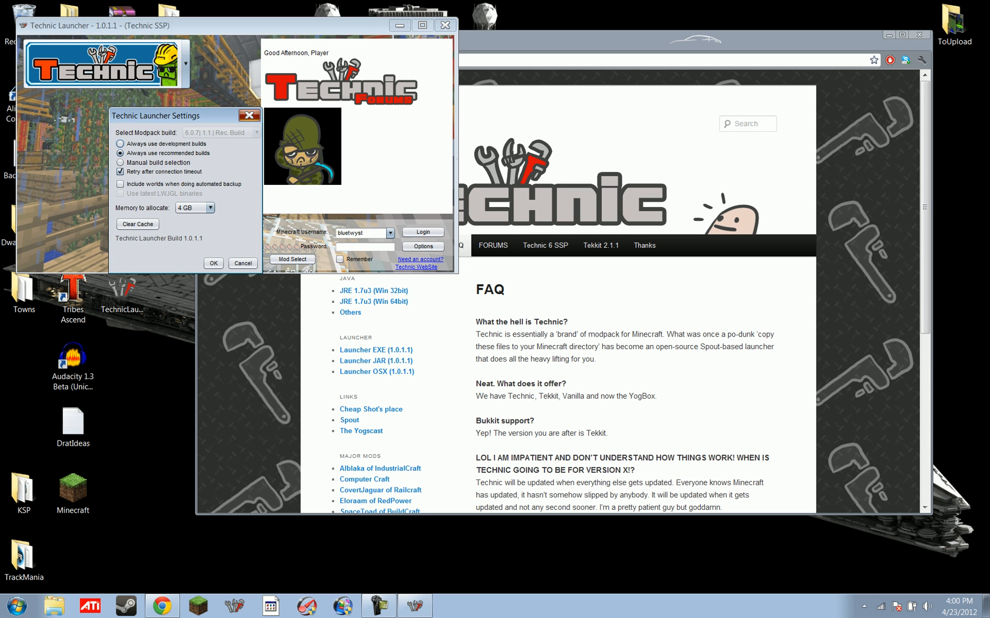
- Save the launcher settings and enable Remember on the login form
left_click(213, 264)
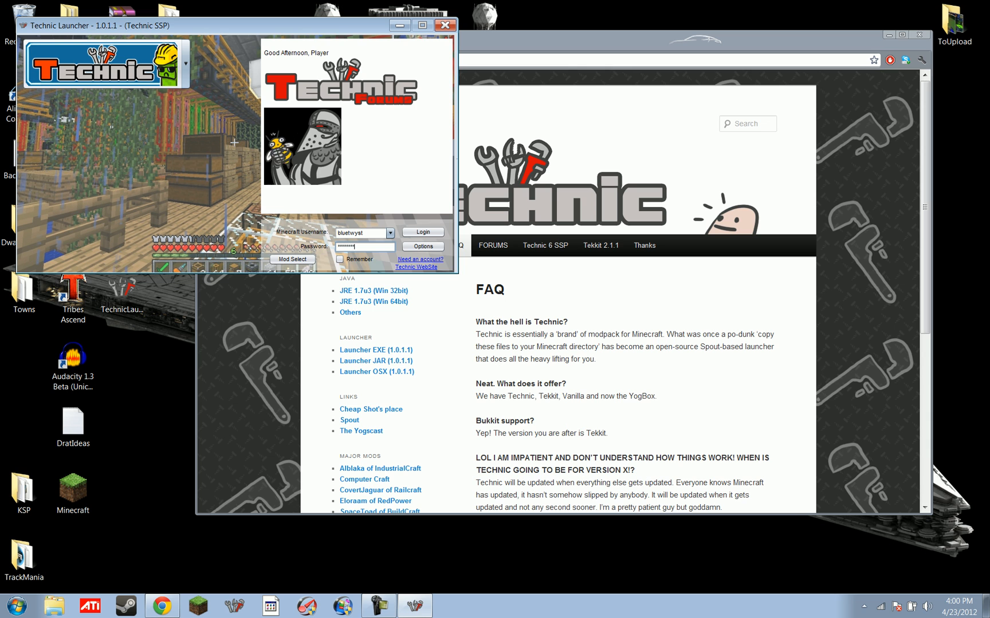
left_click(339, 260)
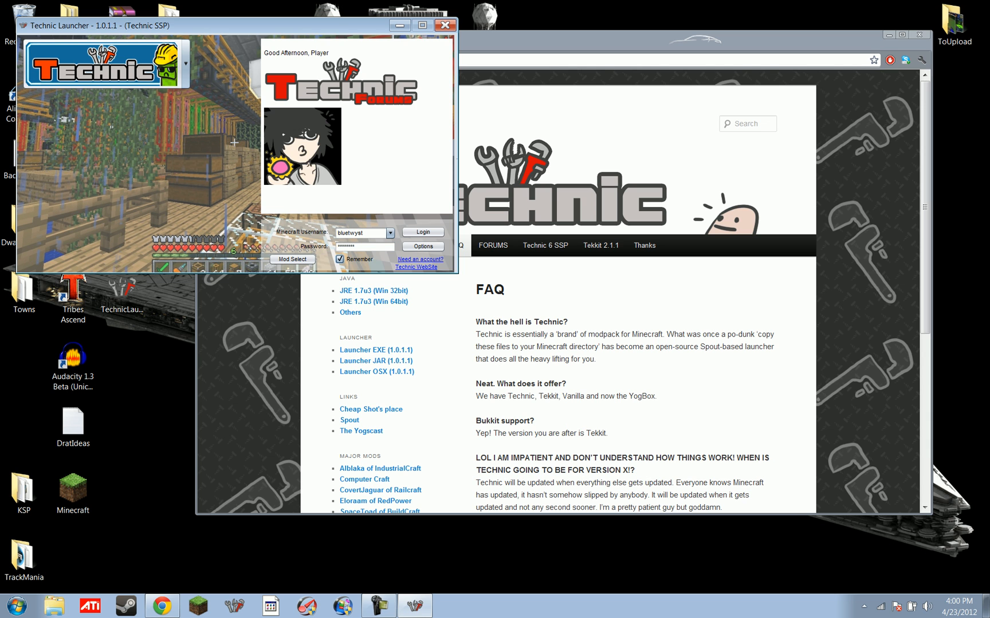